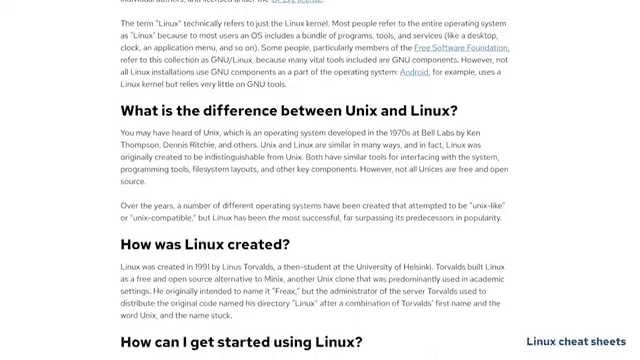
pyautogui.scroll(-3)
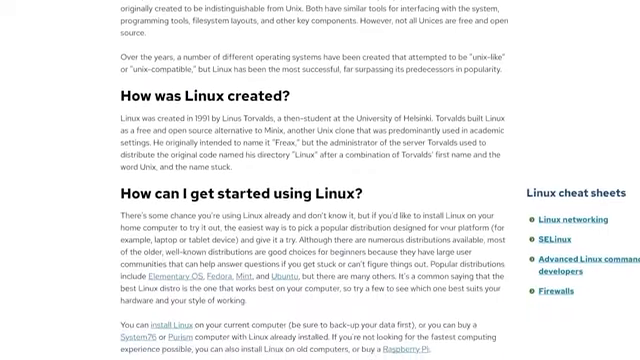